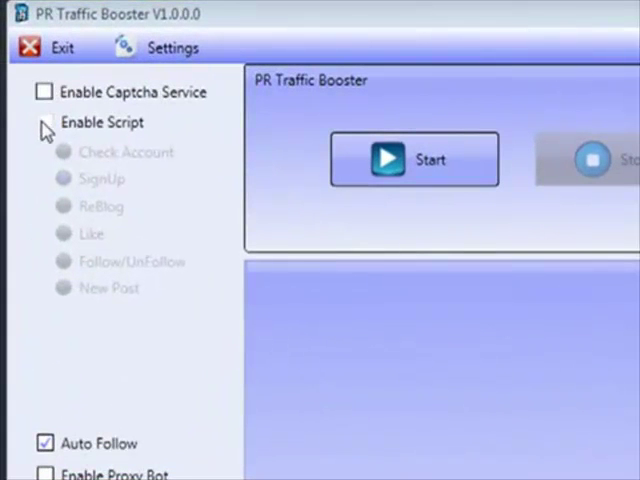
Enable Script, try the ReBlog option, and settle on New Post with Image post type
click(44, 122)
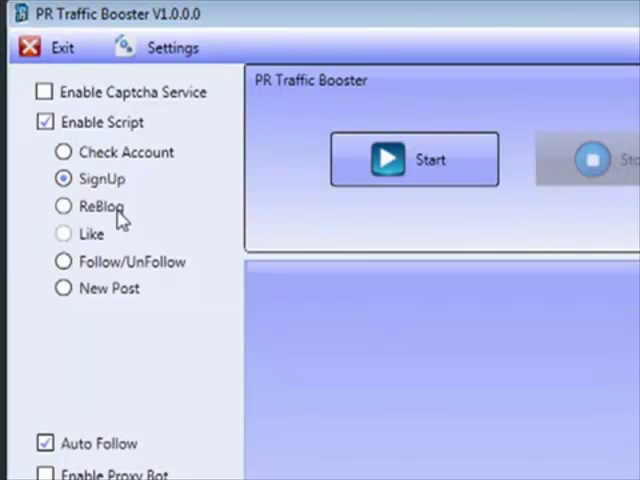
mouse_move(92, 160)
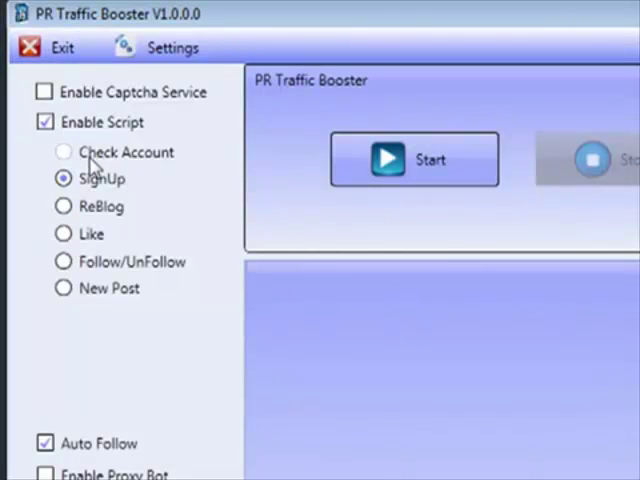
click(64, 152)
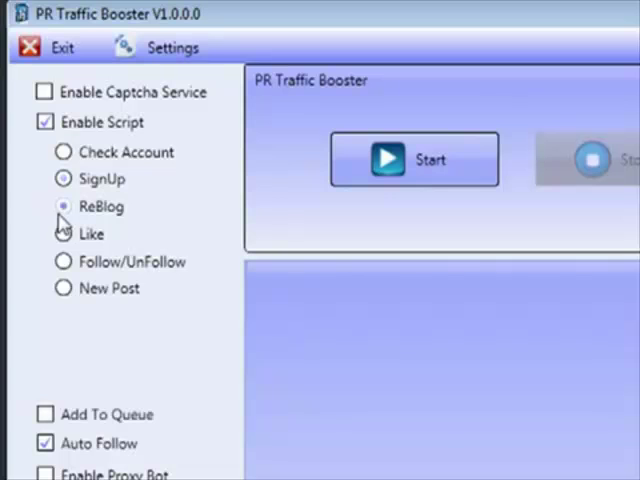
click(64, 206)
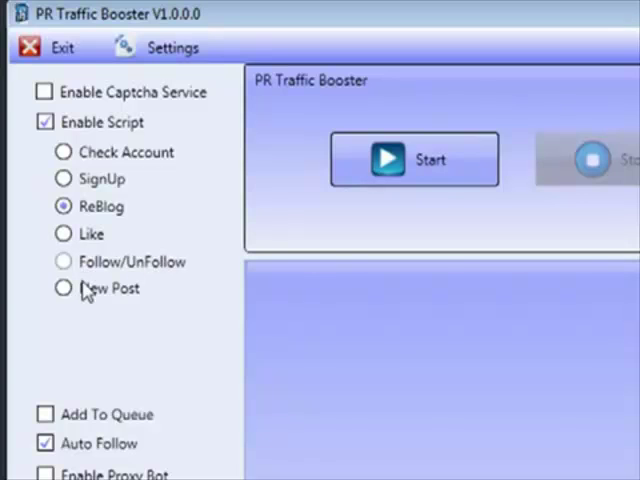
click(64, 288)
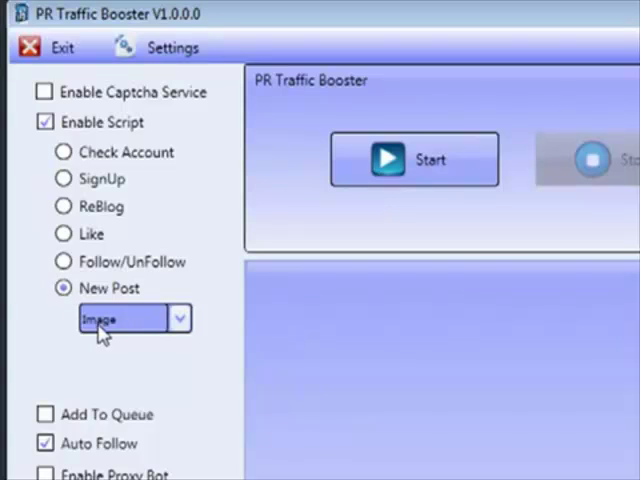
Keep Image post type, toggle Auto Follow back on, and enable the proxy bot with Tor
click(178, 318)
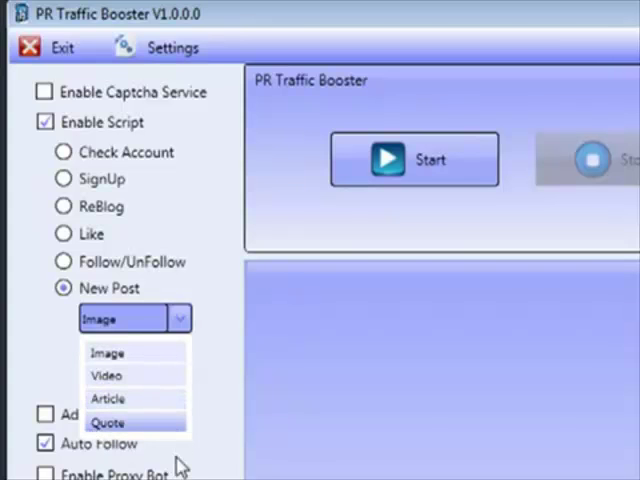
click(108, 352)
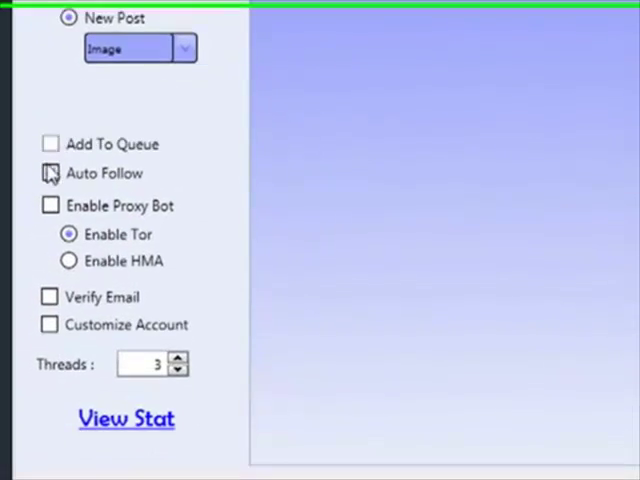
click(50, 172)
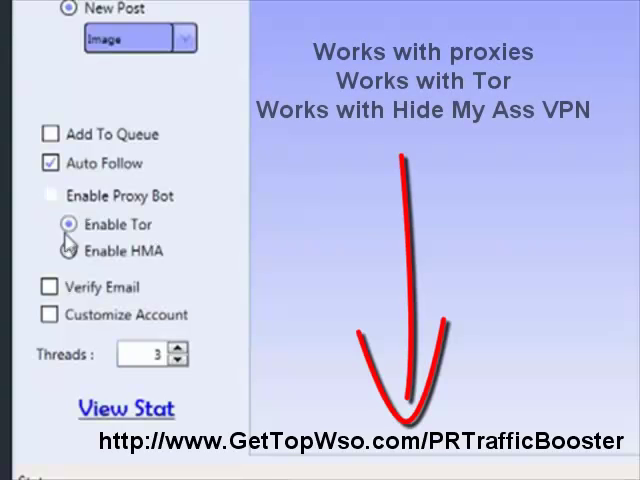
click(68, 224)
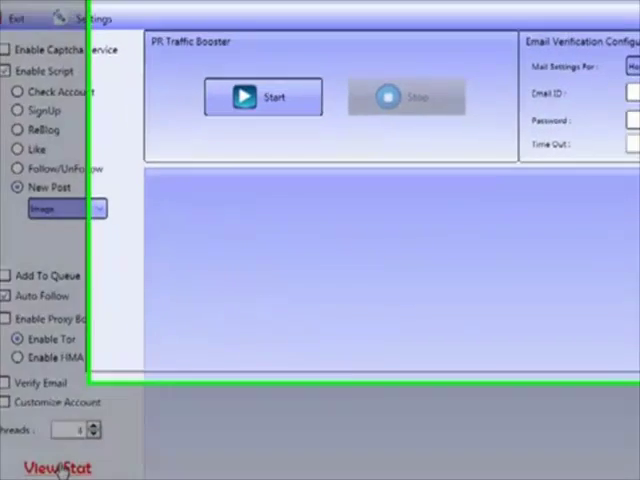
View the Groups Details statistics, inspect the Gamerz group row, then close the stats
click(56, 468)
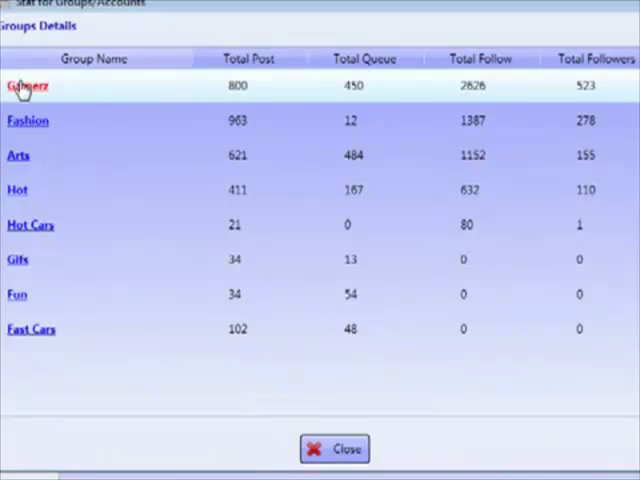
mouse_move(32, 336)
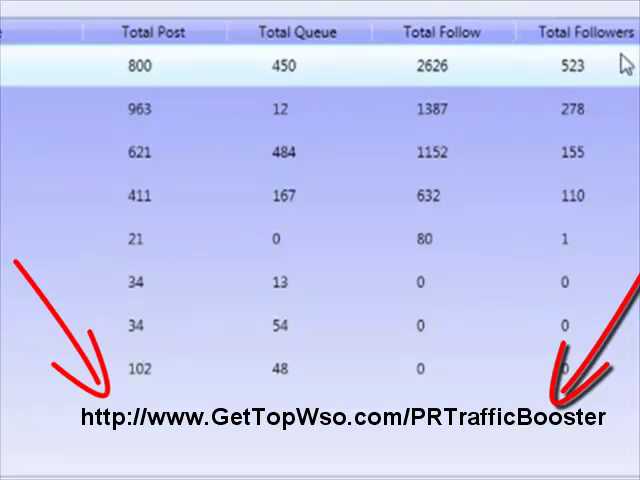
mouse_move(572, 92)
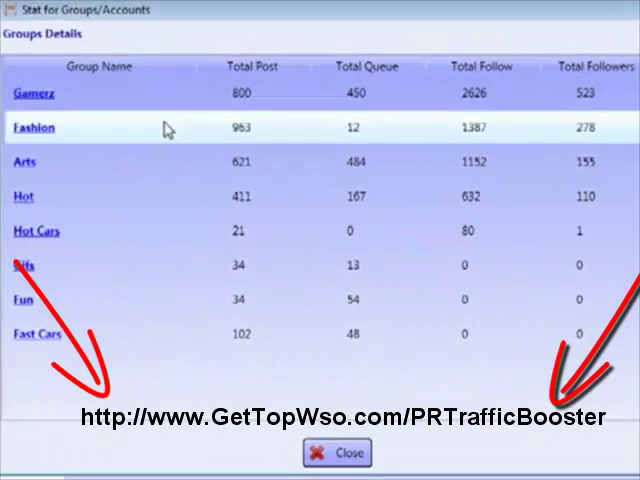
click(36, 94)
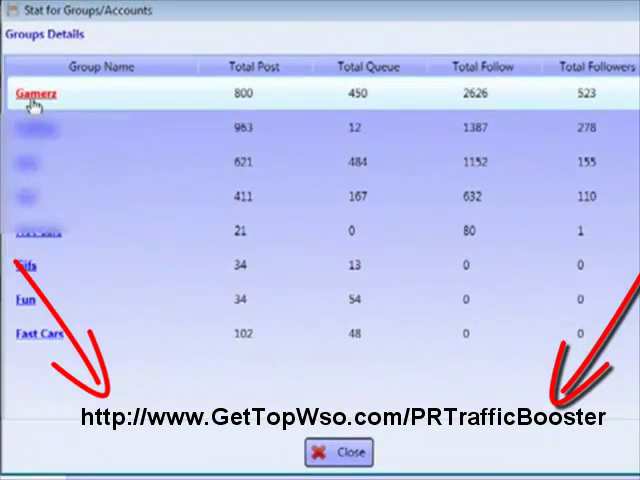
click(36, 92)
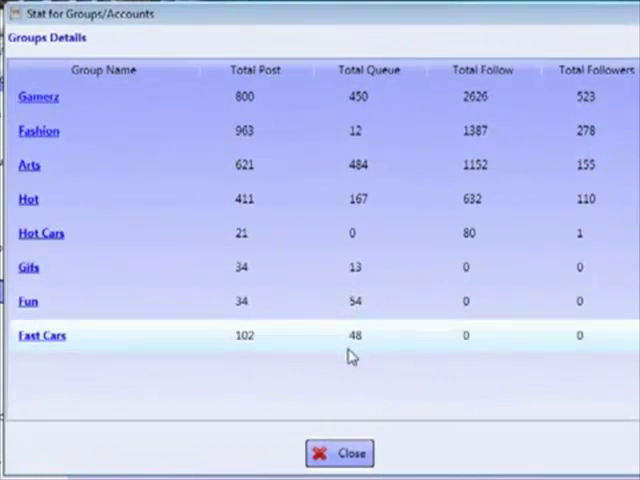
click(340, 452)
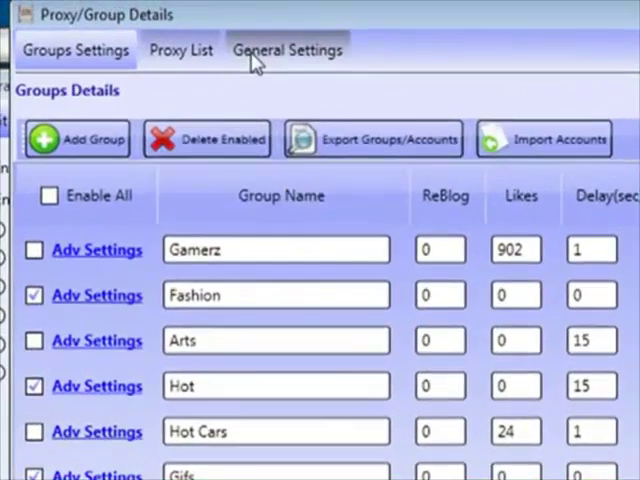
Review General Settings (captcha, Bit.ly) and TOR/HMA path settings, then save them
click(288, 48)
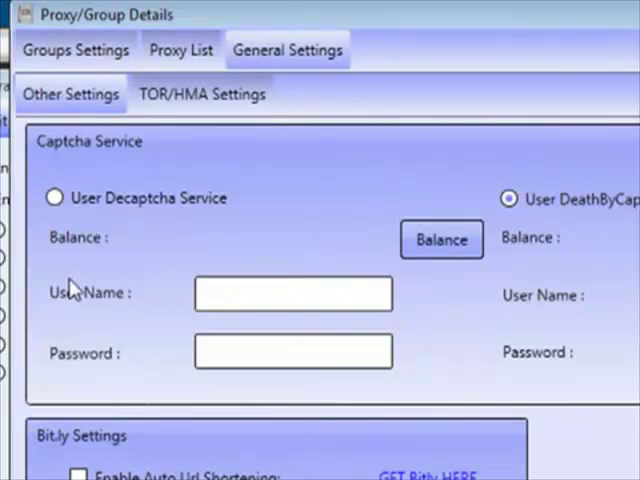
mouse_move(168, 240)
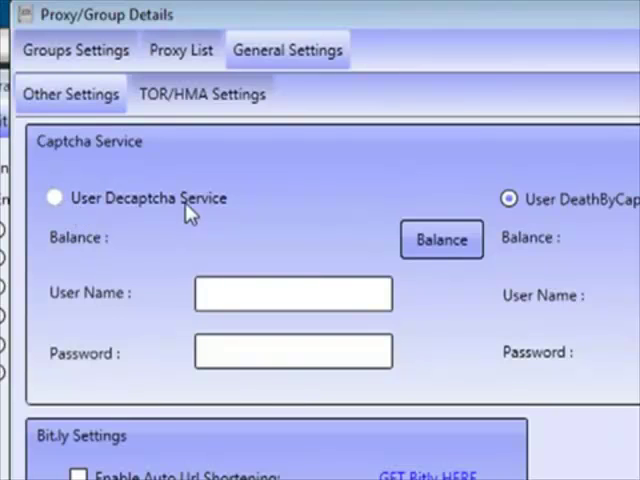
scroll(down, 3)
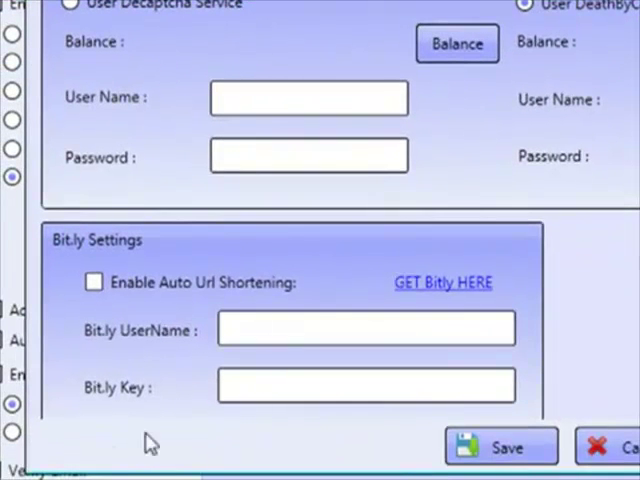
click(366, 328)
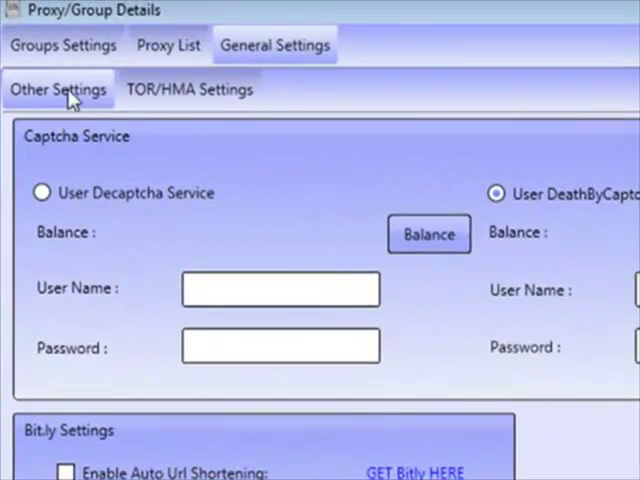
click(188, 88)
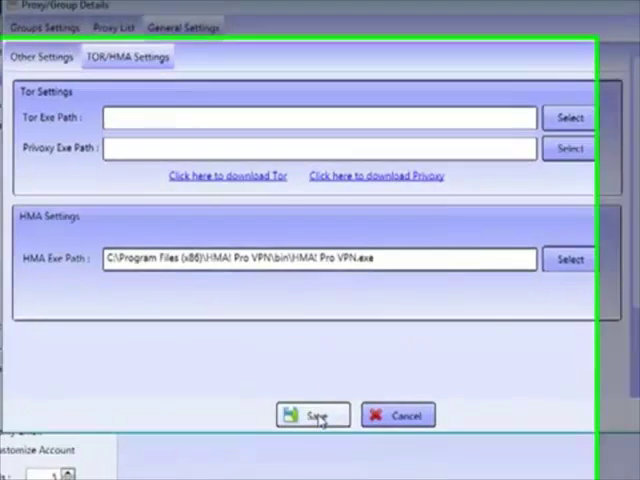
click(312, 414)
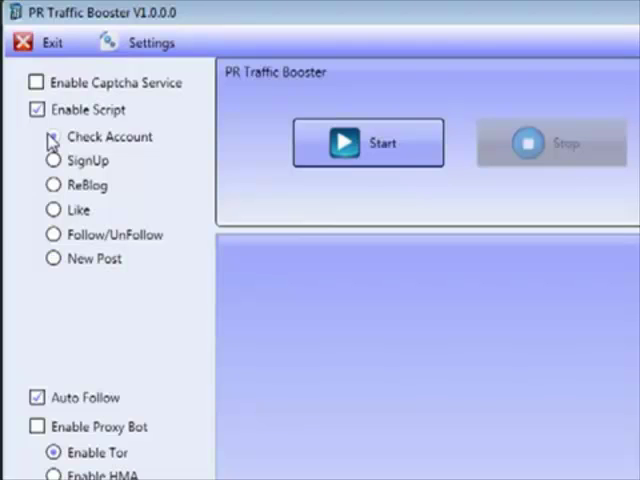
Select the Check Account script and turn Auto Follow off before the run
click(52, 136)
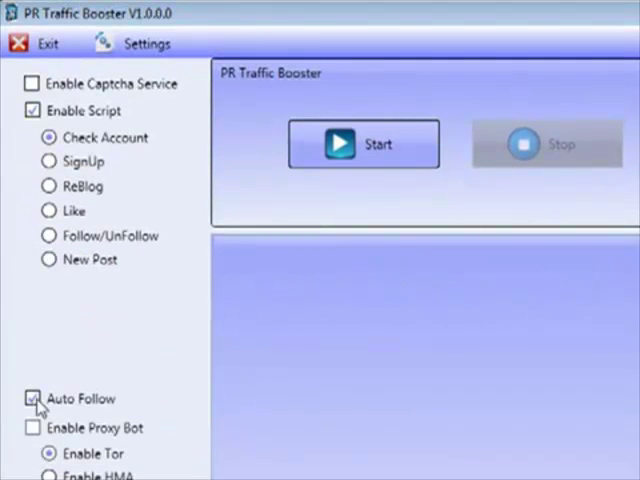
click(32, 398)
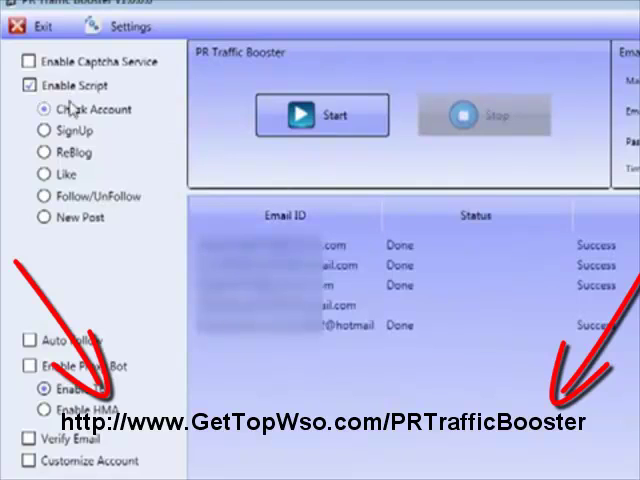
mouse_move(42, 180)
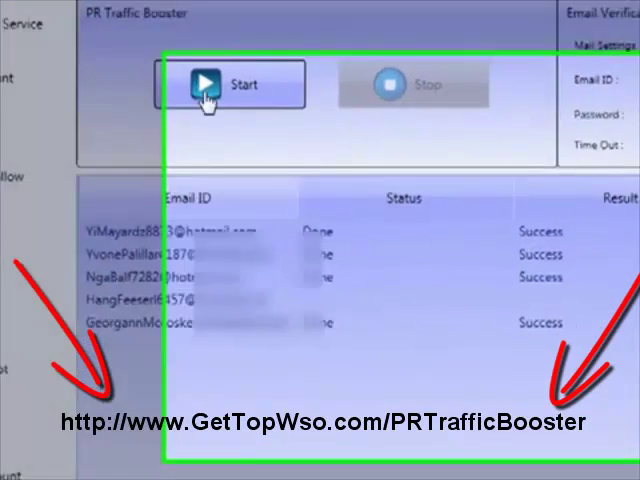
Start the Like script and watch the accounts' status show Likes in progress
click(230, 84)
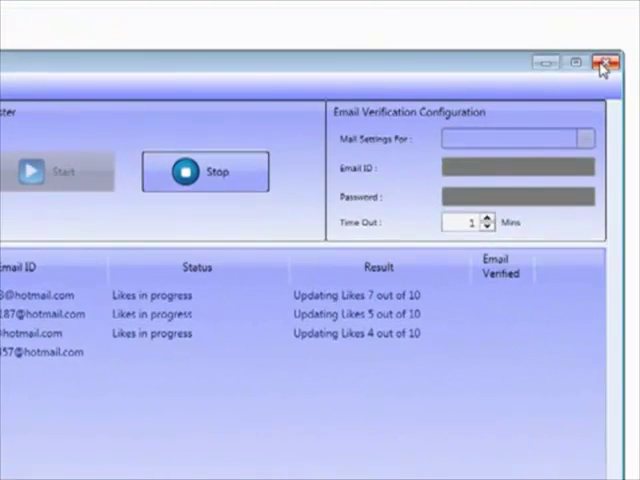
click(606, 64)
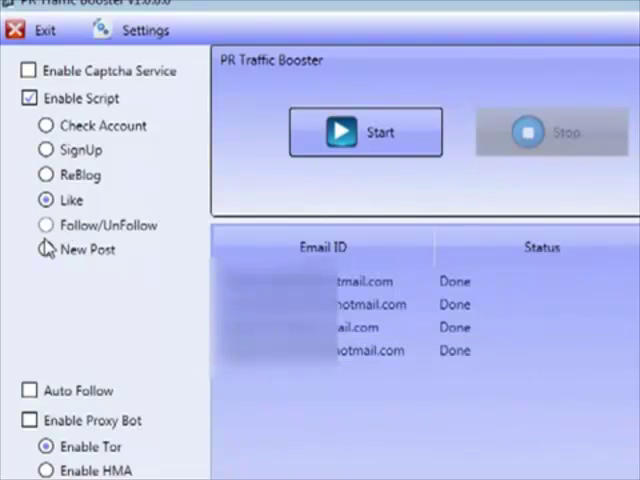
Select the Follow/Unfollow script and start it so accounts begin signing in
click(44, 224)
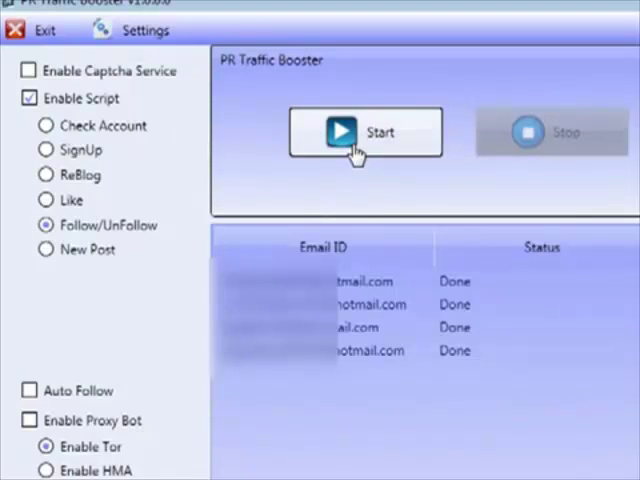
click(364, 132)
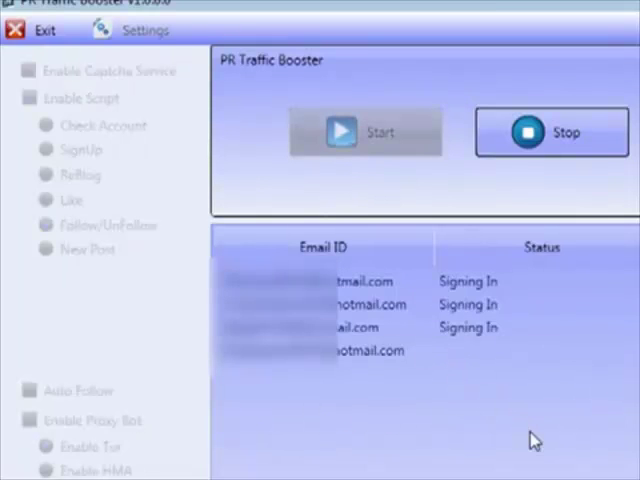